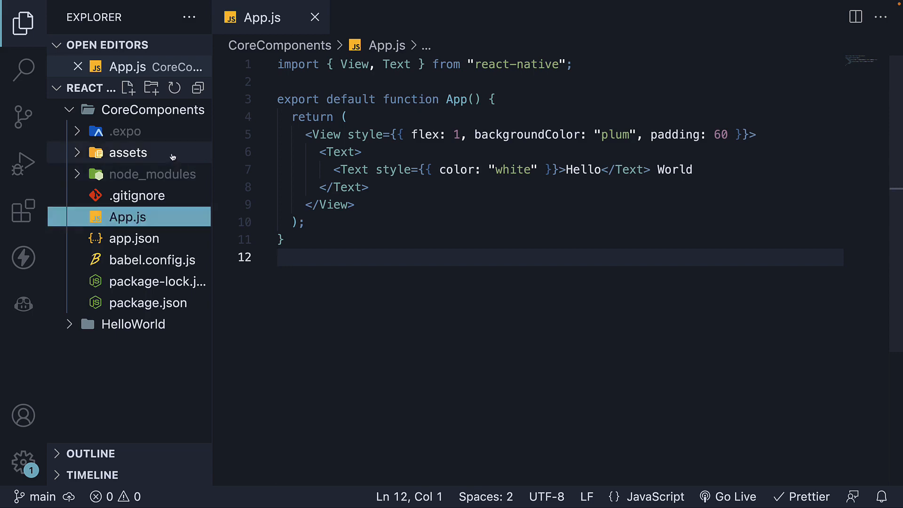
# Expand the assets folder in the Explorer to list its images
pyautogui.click(128, 153)
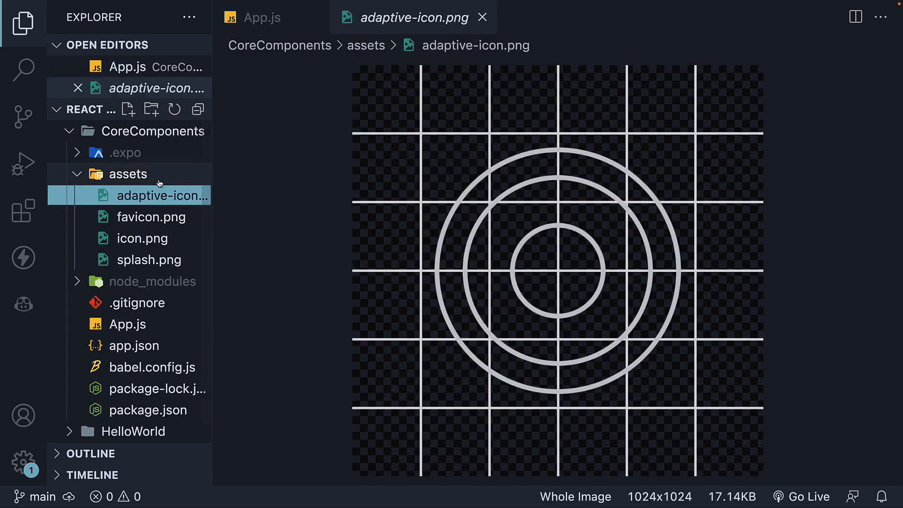
pyautogui.moveTo(389, 268)
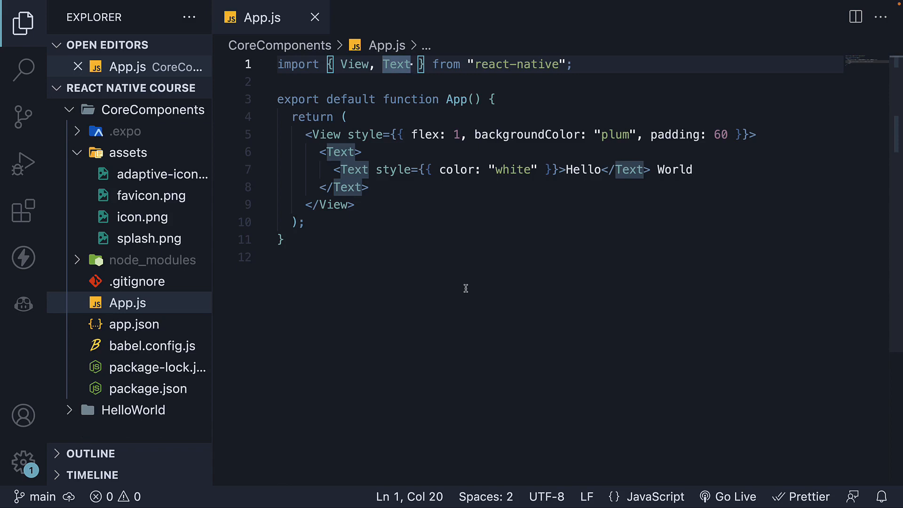
# Import Image from react-native and declare const logoImg = require("./assets/adaptive-icon.png")
pyautogui.write(', Image')
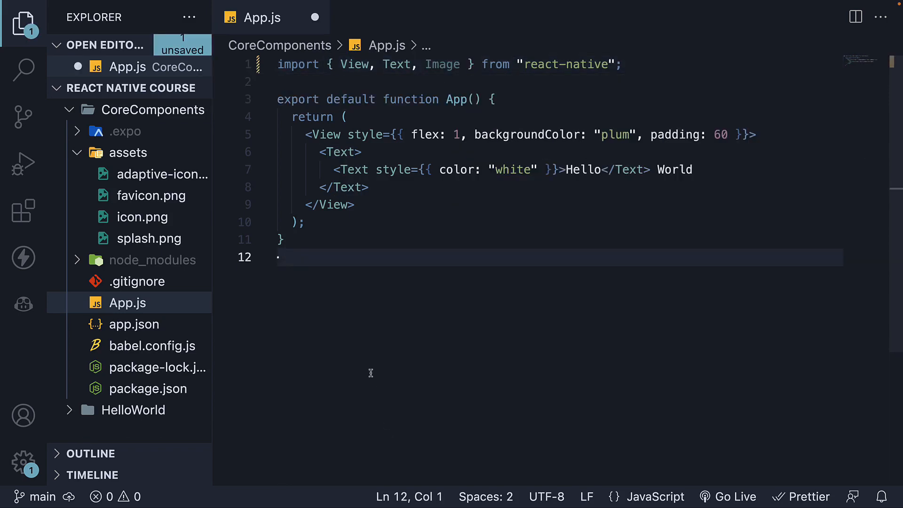
pyautogui.moveTo(633, 71)
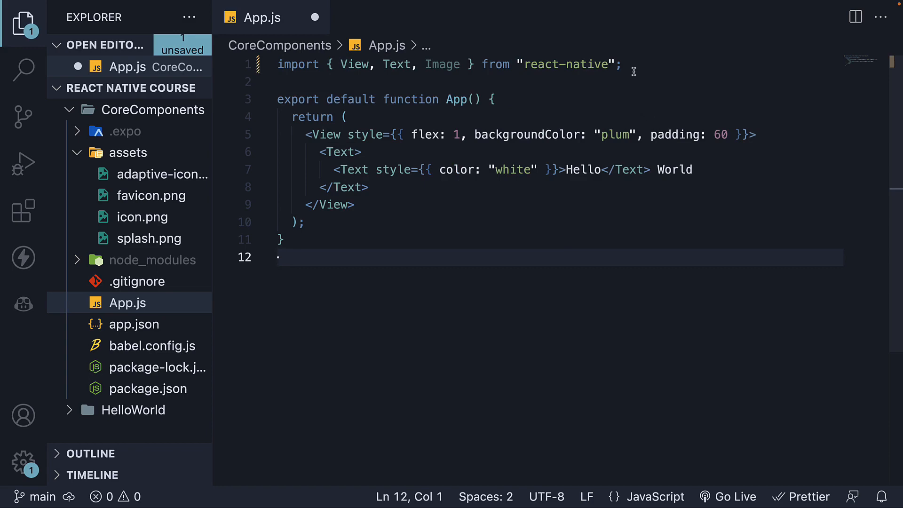
pyautogui.write('c')
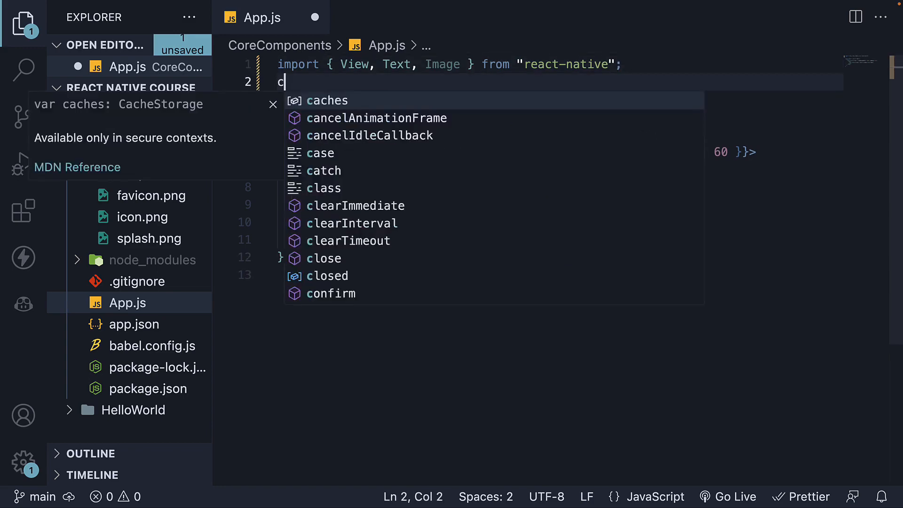
pyautogui.write('onst logo')
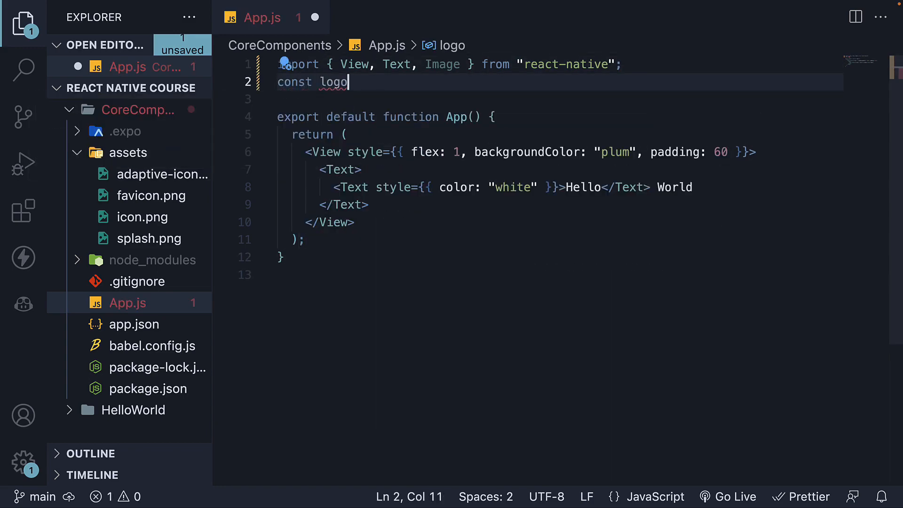
pyautogui.write('Img =')
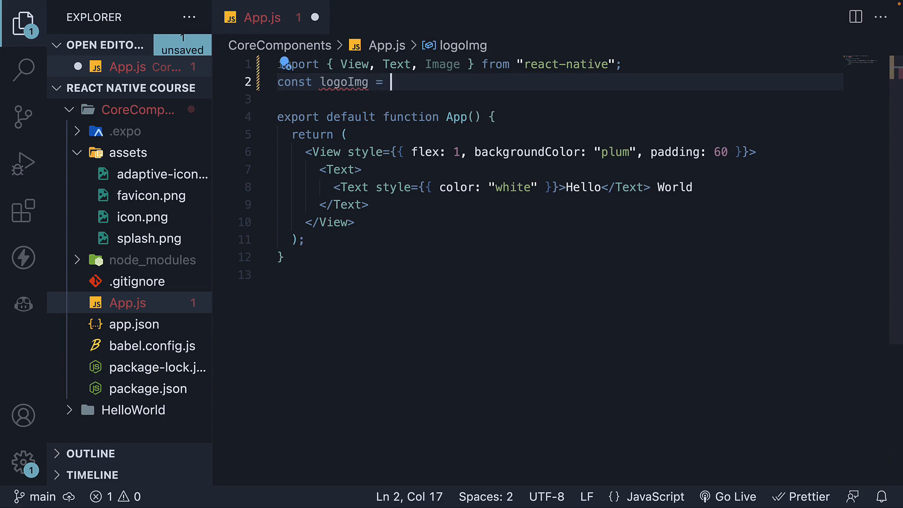
pyautogui.write('require("')
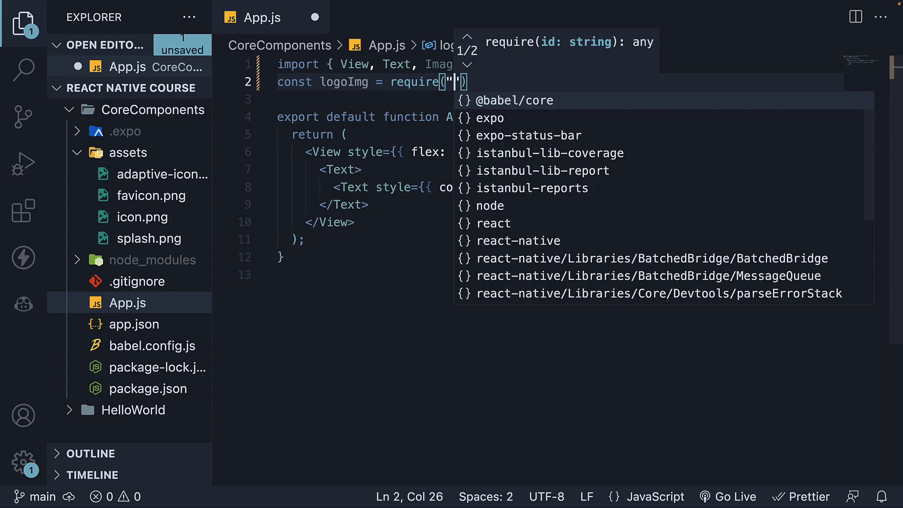
pyautogui.write('./assets/')
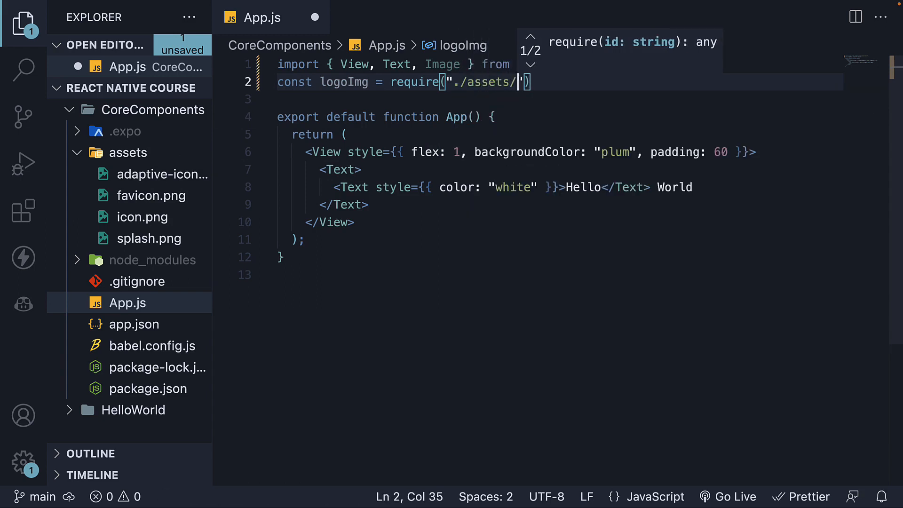
pyautogui.write('adapt')
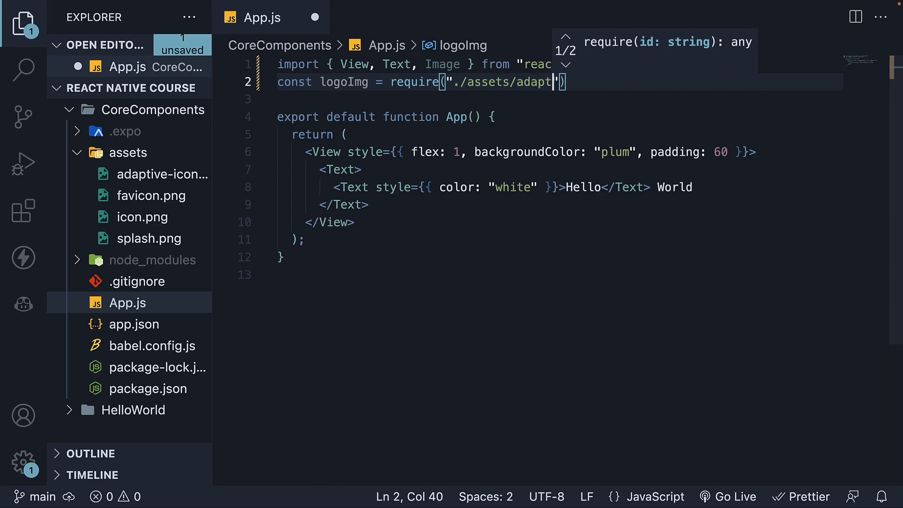
pyautogui.write('ive-icon.png')
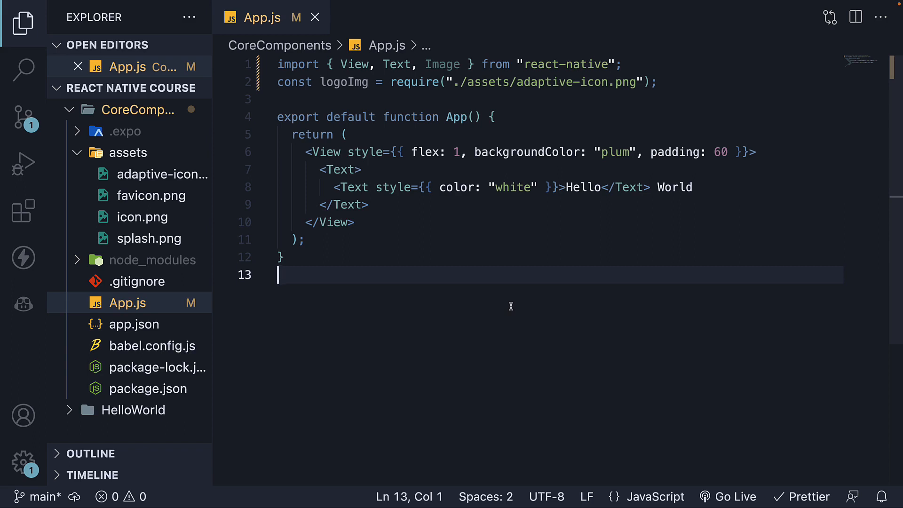
pyautogui.moveTo(492, 286)
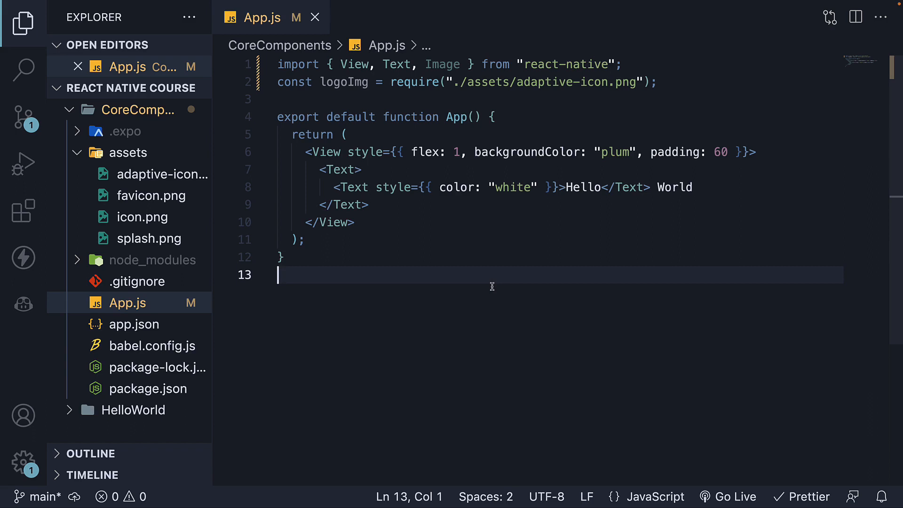
# Replace the nested Hello World Text block with <Image source={logoImg} />
pyautogui.moveTo(315, 169); pyautogui.dragTo(368, 204)
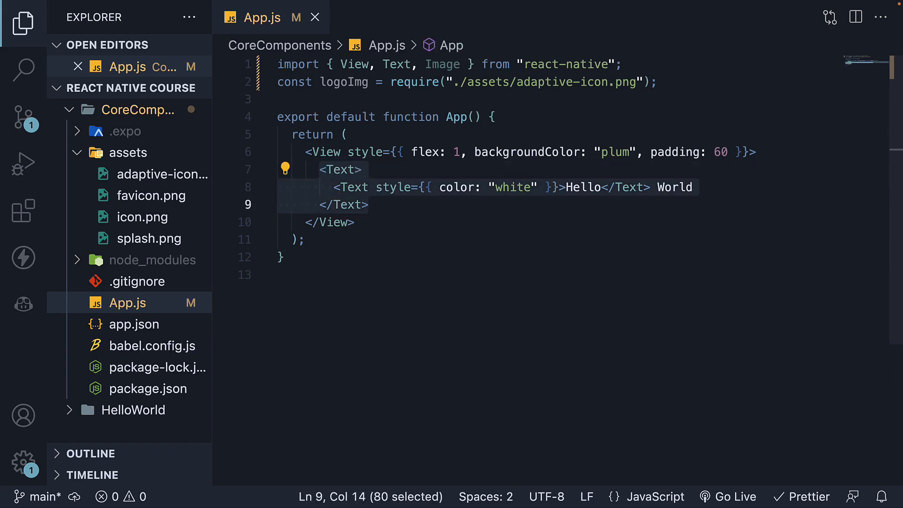
pyautogui.write('<Image />')
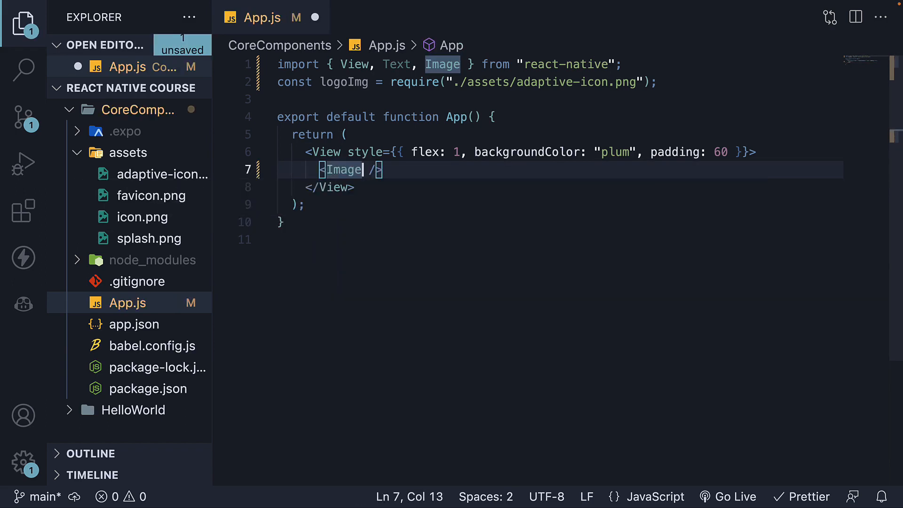
pyautogui.write('source={}')
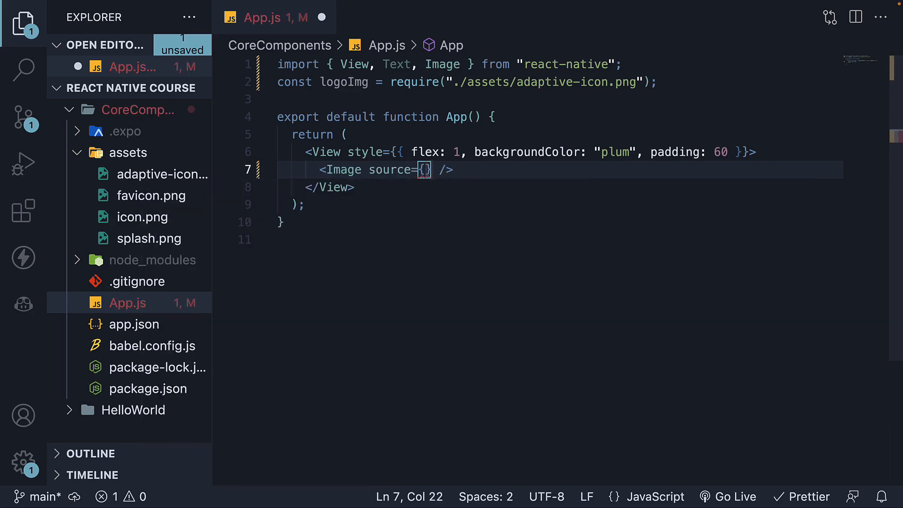
pyautogui.write('logoImg')
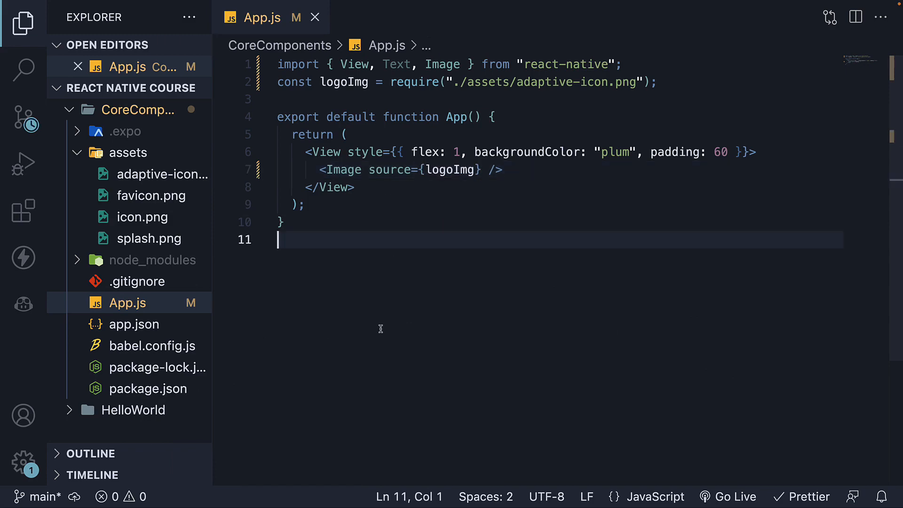
pyautogui.moveTo(442, 300)
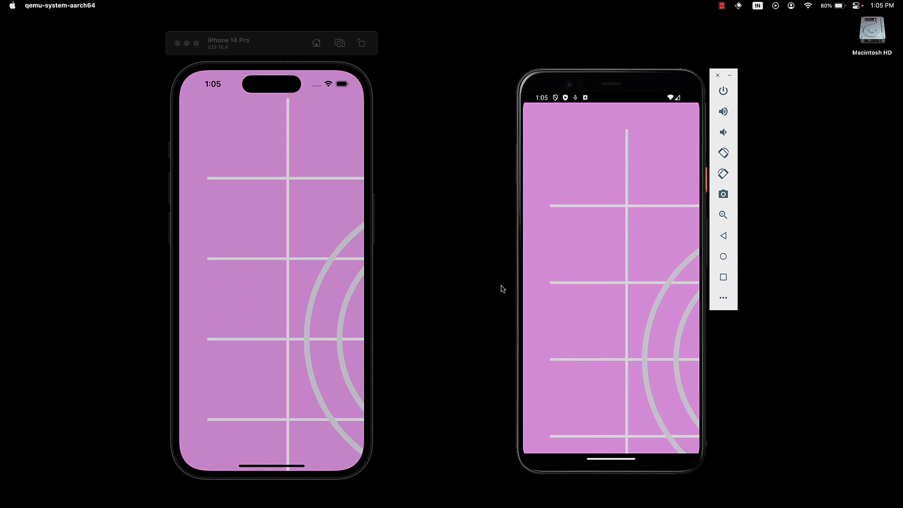
pyautogui.moveTo(620, 224)
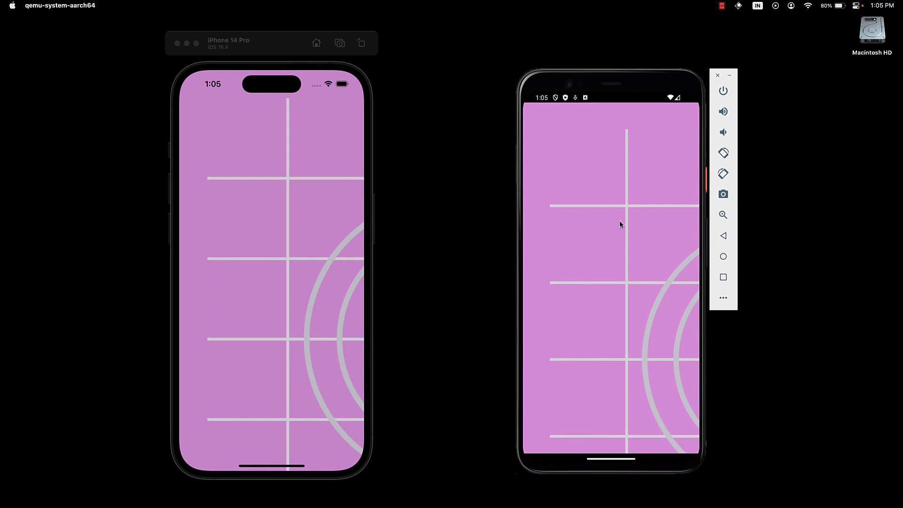
pyautogui.moveTo(460, 282)
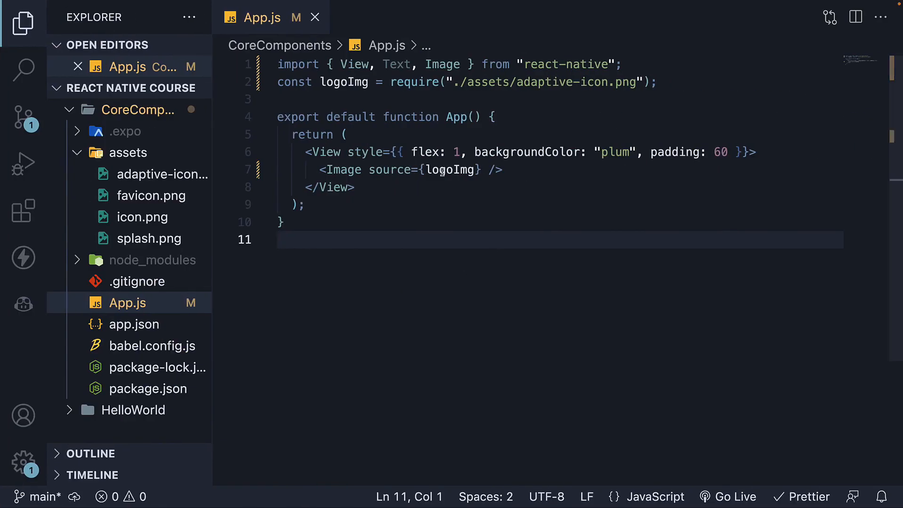
# Add style={{ width: 300, height: ... }} to the logo Image so it renders smaller
pyautogui.write('style={{')
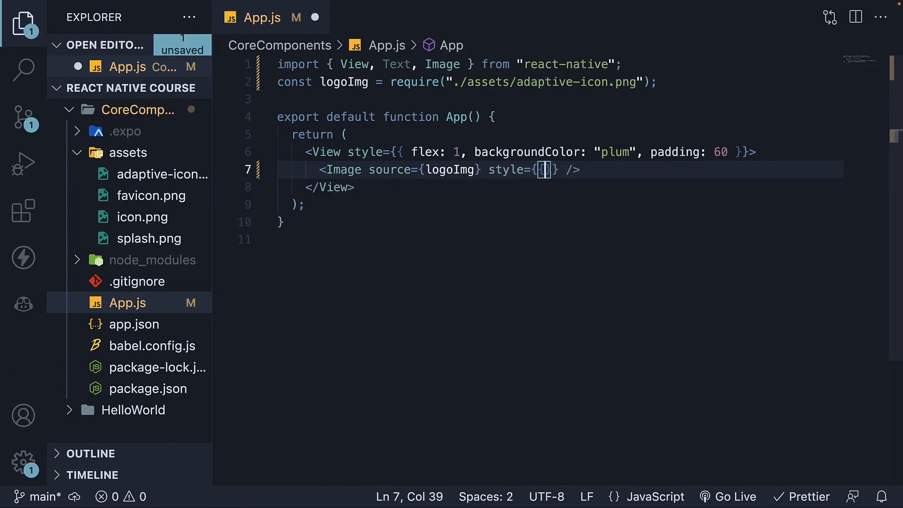
pyautogui.write('width:')
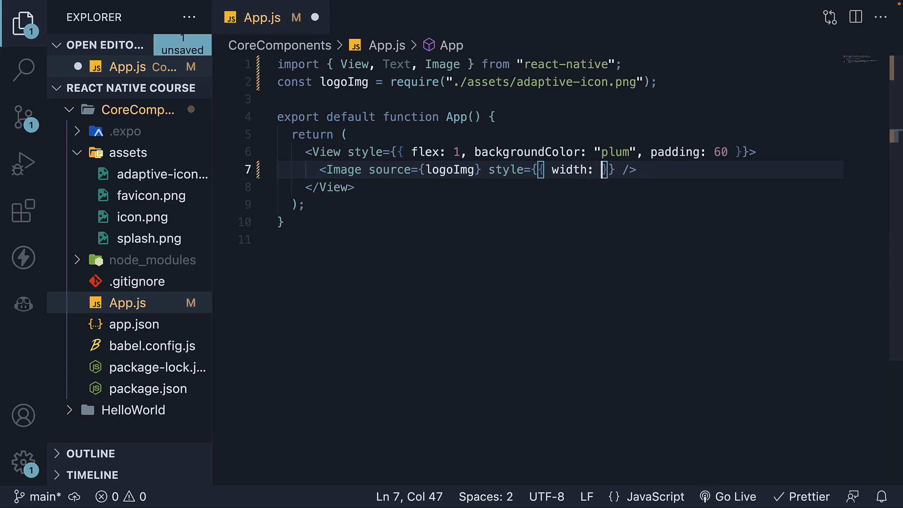
pyautogui.write('300, he')
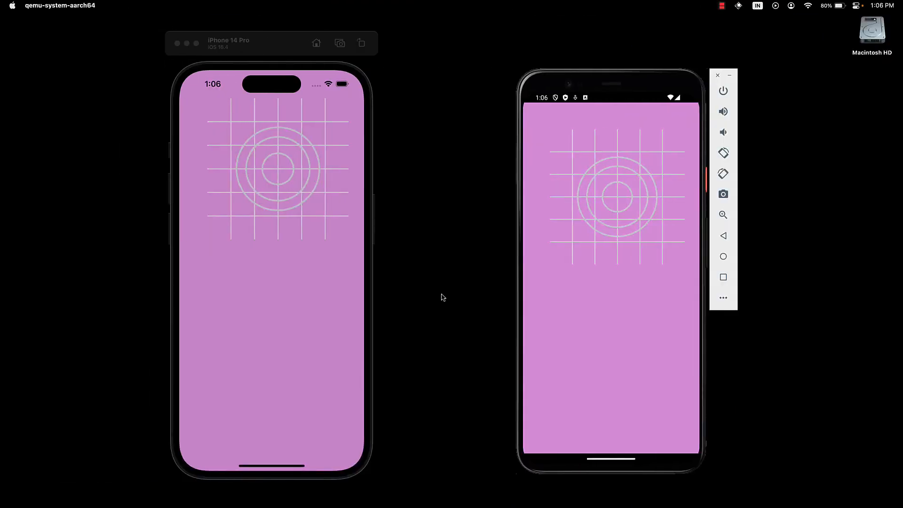
pyautogui.moveTo(677, 226)
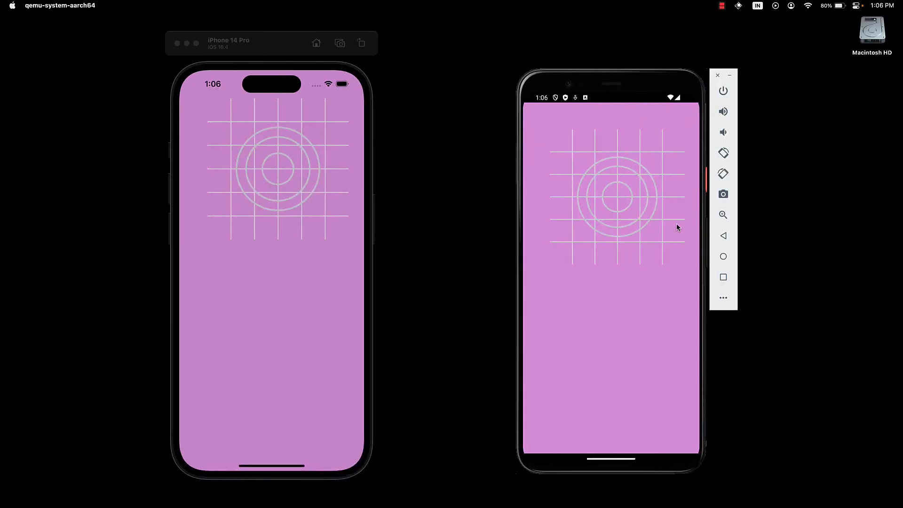
pyautogui.moveTo(492, 280)
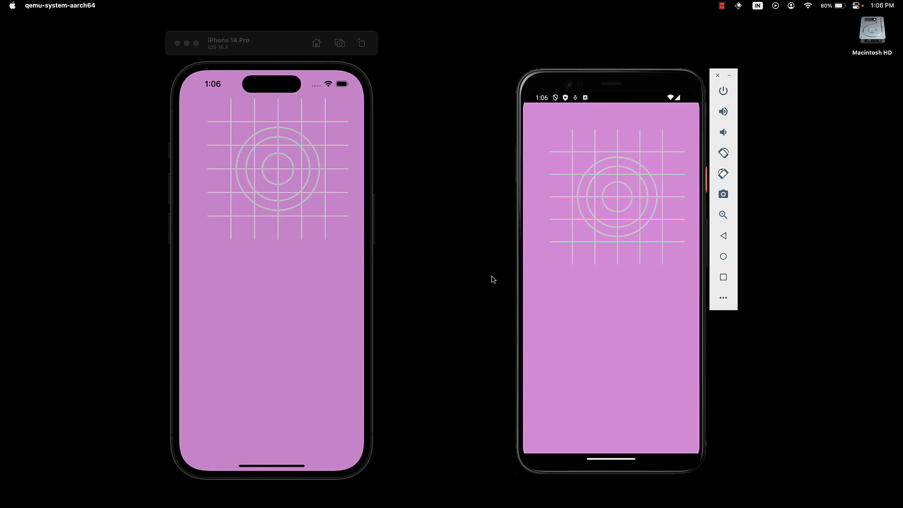
pyautogui.moveTo(455, 281)
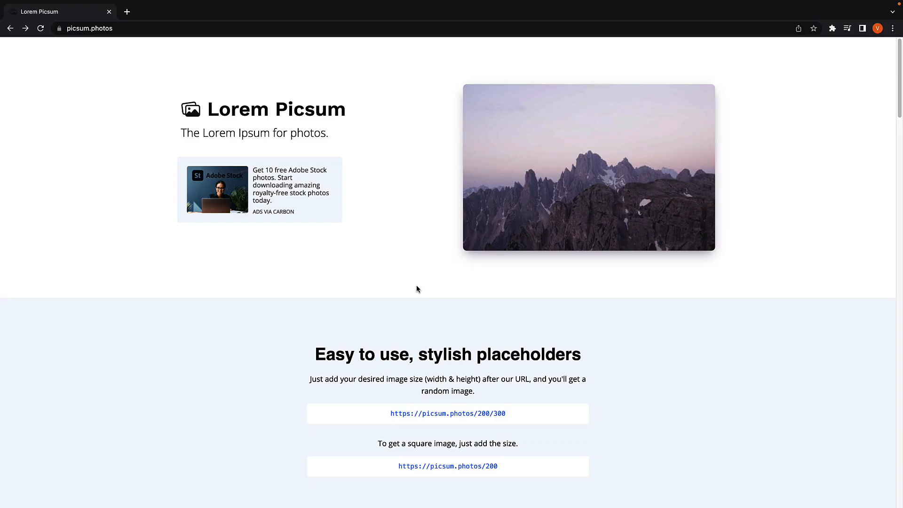
pyautogui.moveTo(200, 140)
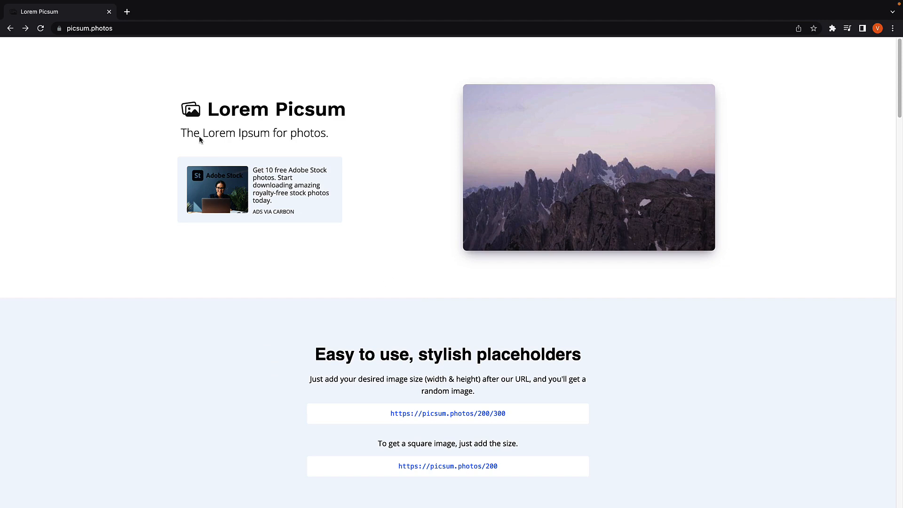
pyautogui.moveTo(325, 217)
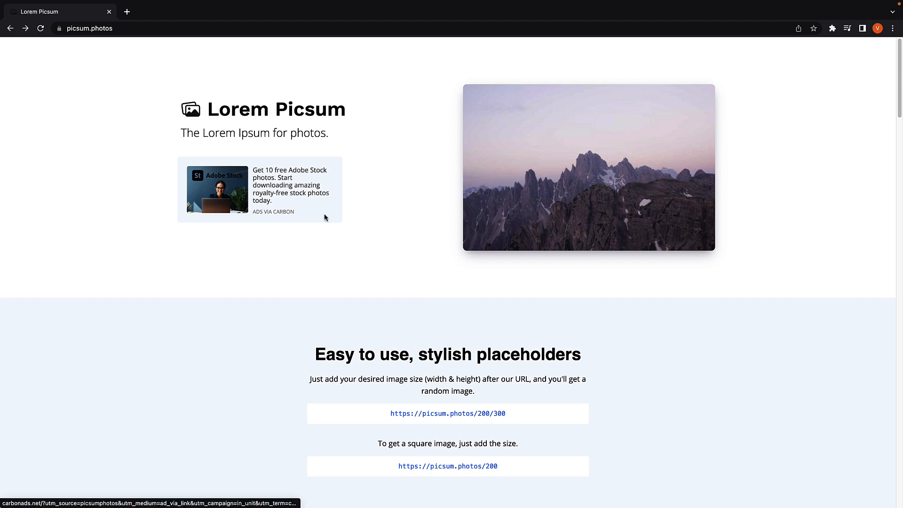
pyautogui.scroll(-3)
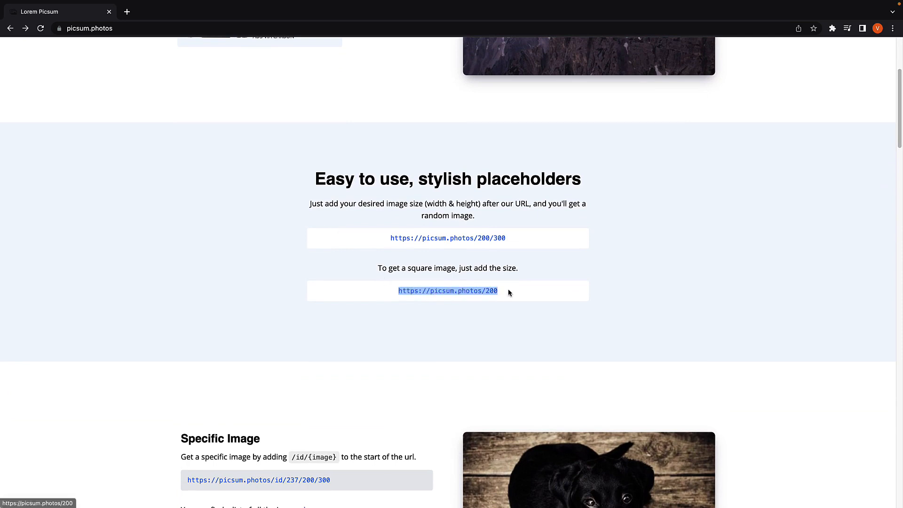
pyautogui.moveTo(540, 296)
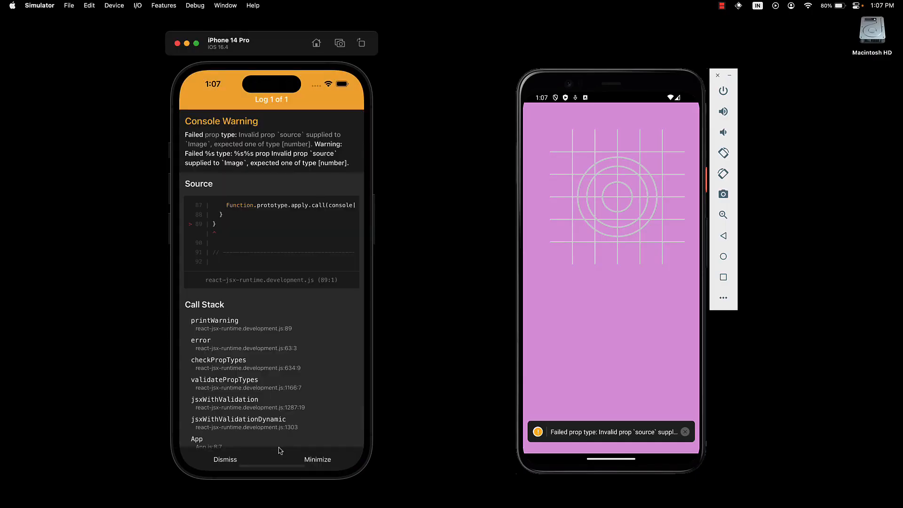
pyautogui.moveTo(593, 422)
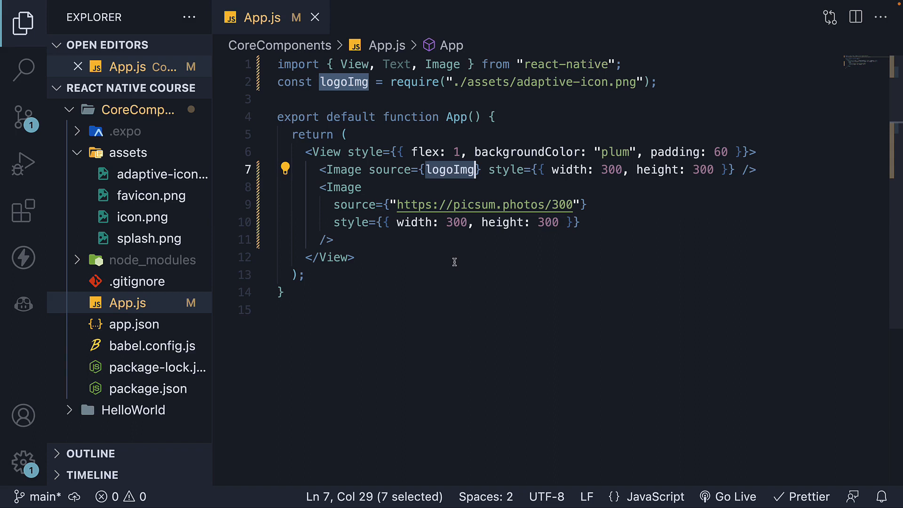
# Wrap the second Image's picsum URL in a {{ uri: "..." }} source object
pyautogui.click(586, 204)
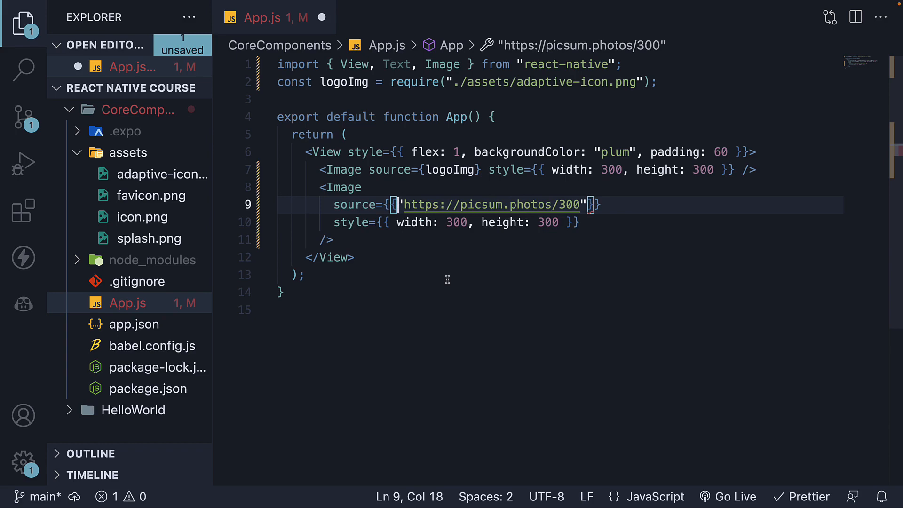
pyautogui.write('uri:')
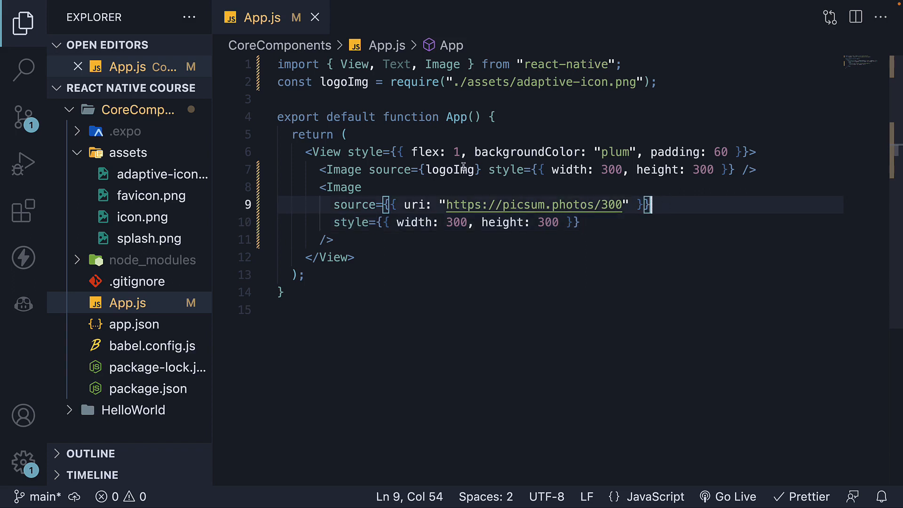
pyautogui.doubleClick(450, 170)
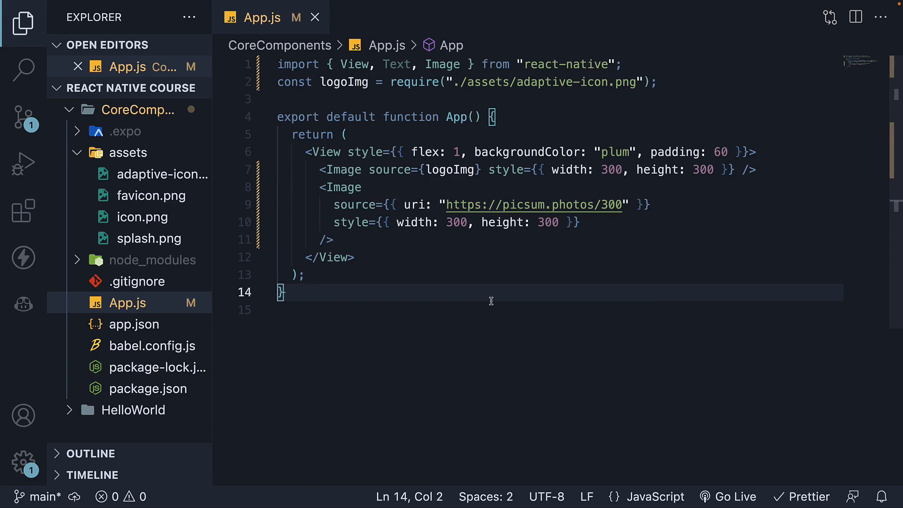
pyautogui.moveTo(486, 280)
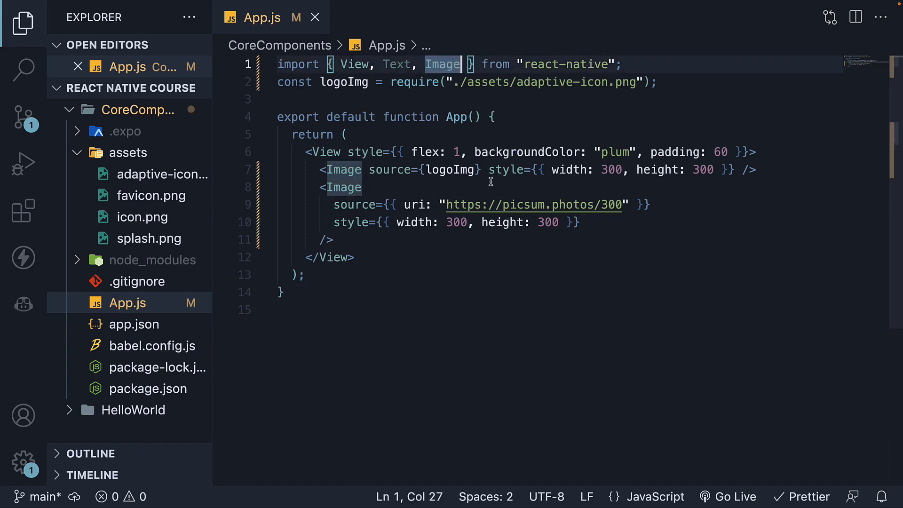
# Import ImageBackground and add a blank line below the commented-out Image elements
pyautogui.write(', ImageBackground')
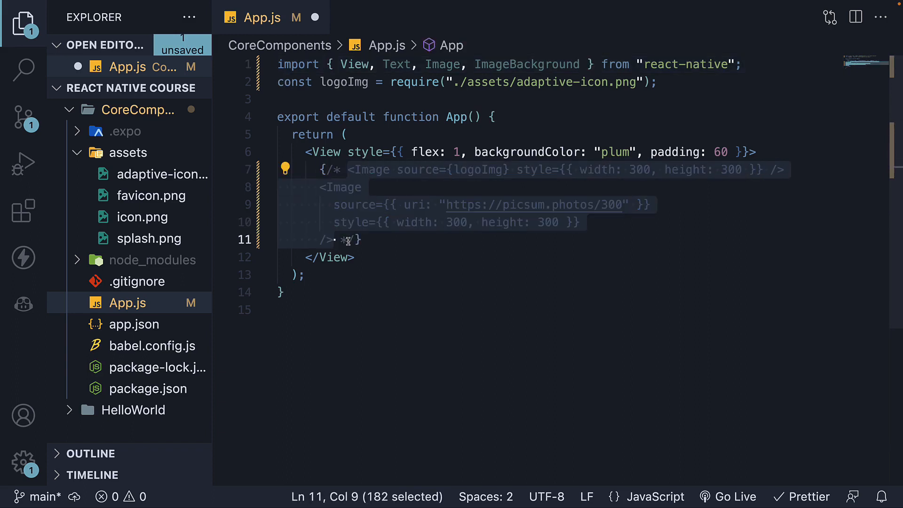
pyautogui.click(361, 240)
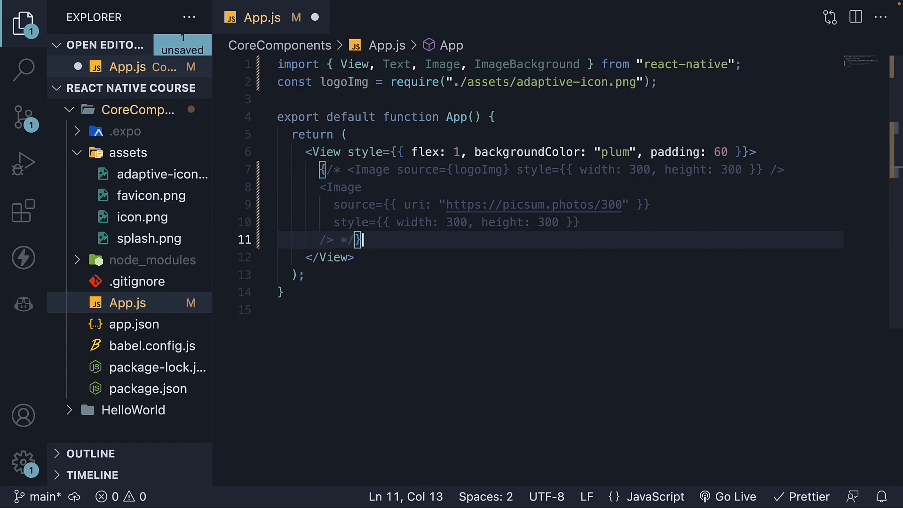
pyautogui.press('Enter')
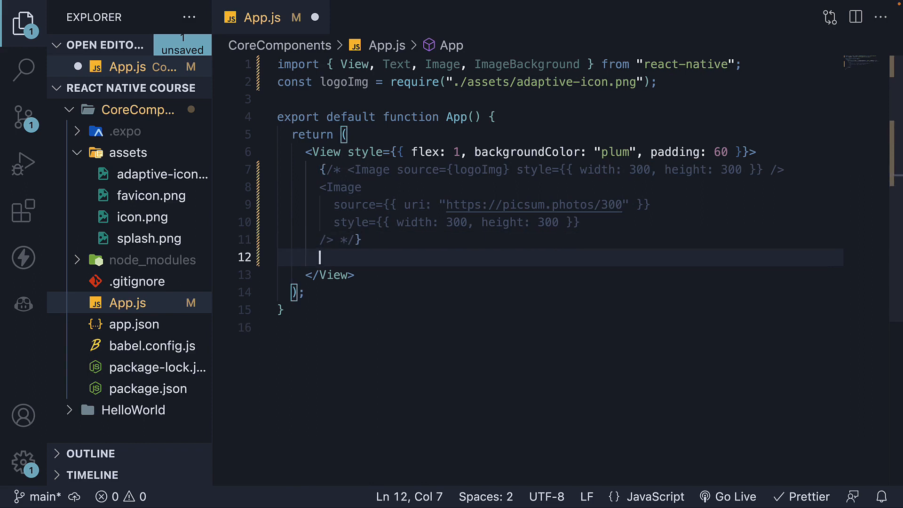
# Add <ImageBackground source={logoImg}> wrapping <Text>IMAGE TEXT</Text> and save
pyautogui.write('ImageBackground>')
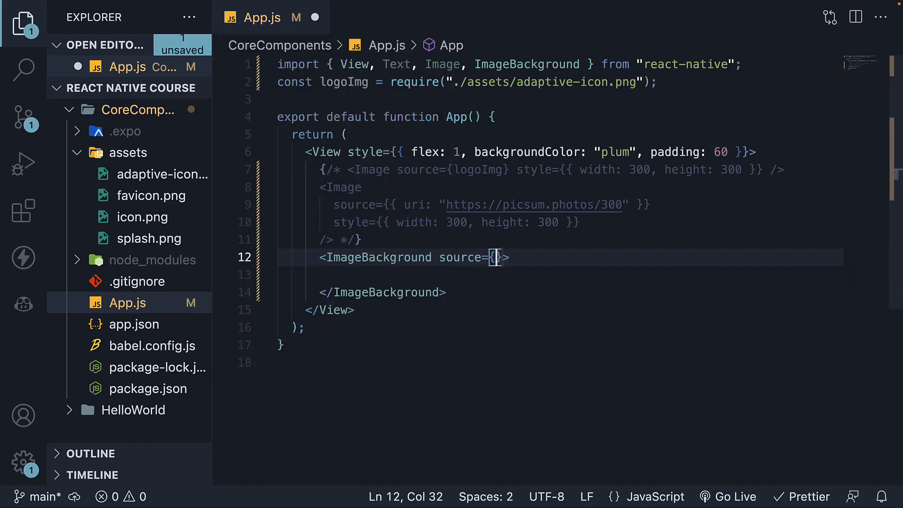
pyautogui.write('logoImg')
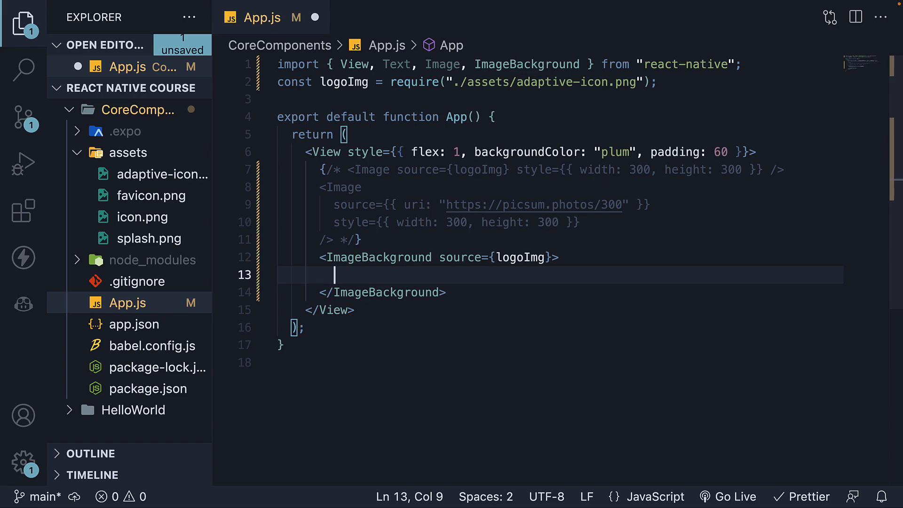
pyautogui.write('Text></Text>')
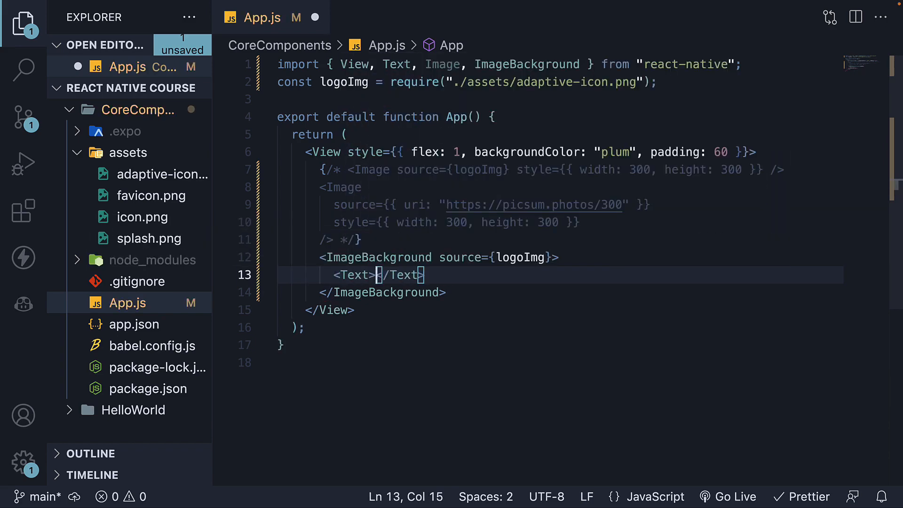
pyautogui.write('IMAGE TEXT')
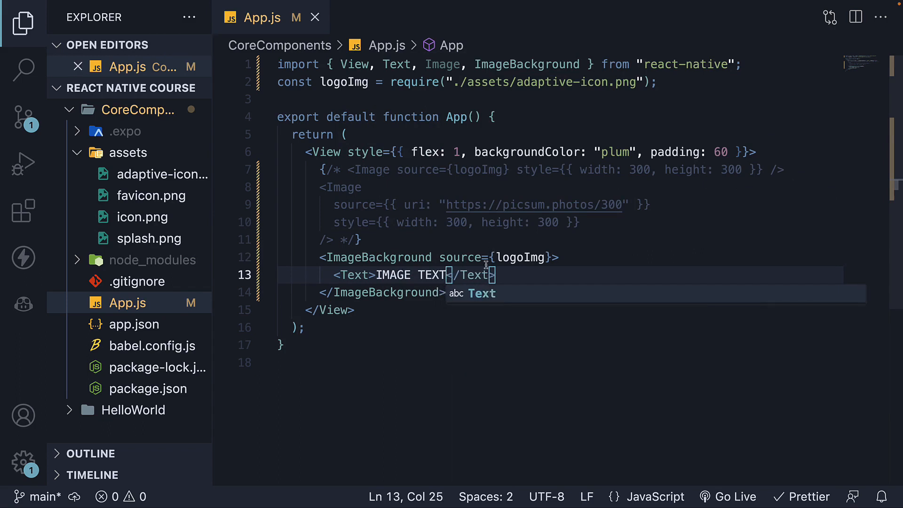
pyautogui.click(455, 309)
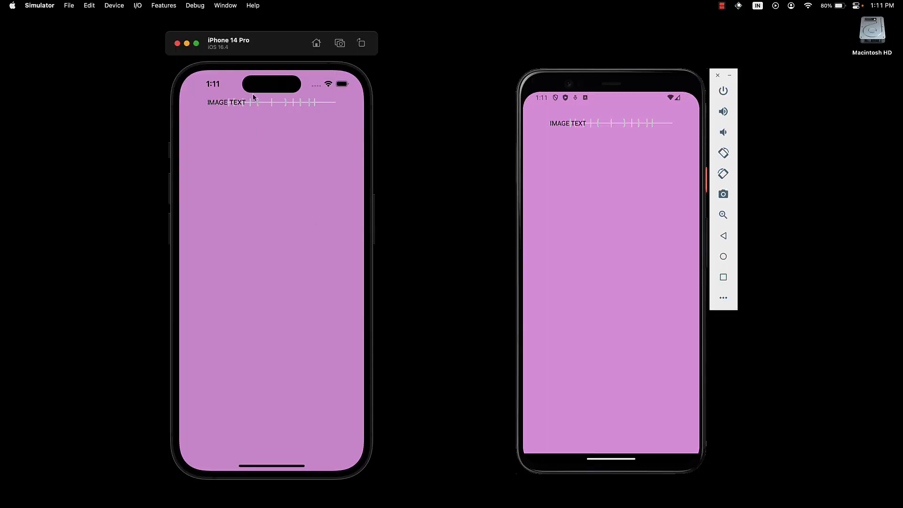
pyautogui.moveTo(234, 109)
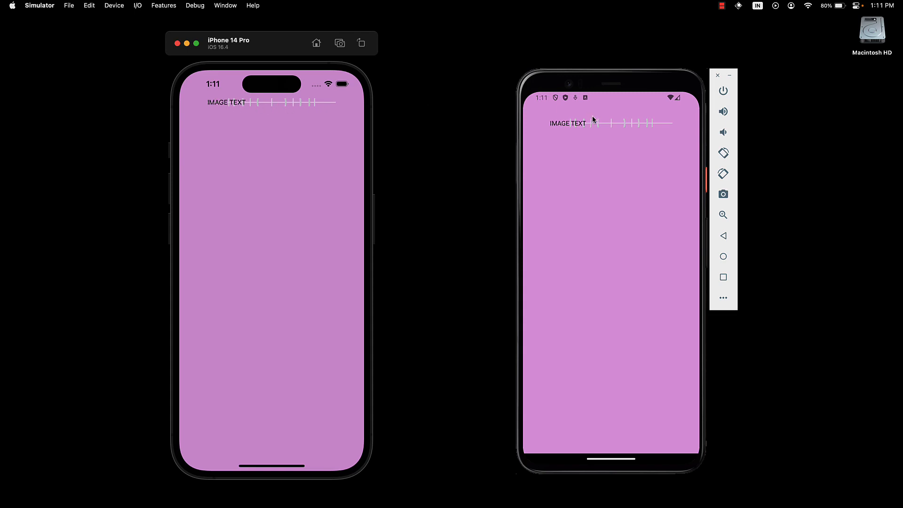
pyautogui.moveTo(491, 209)
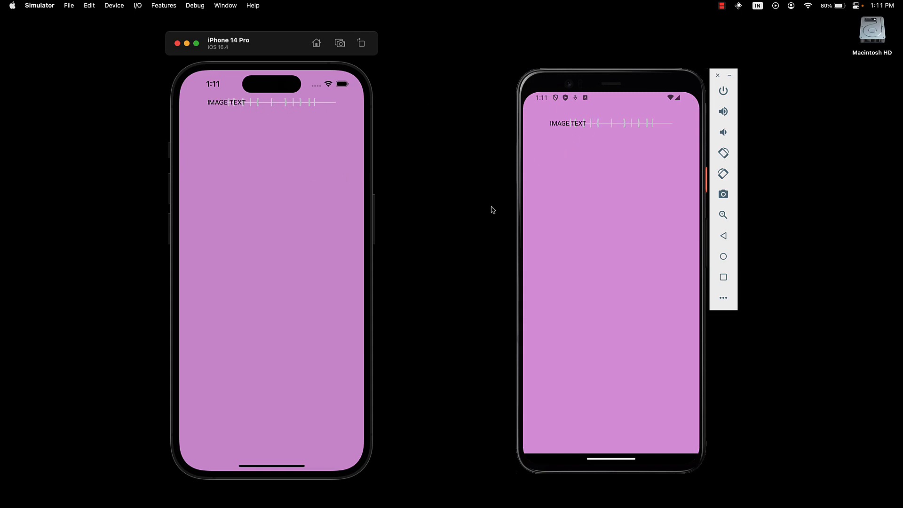
pyautogui.moveTo(456, 207)
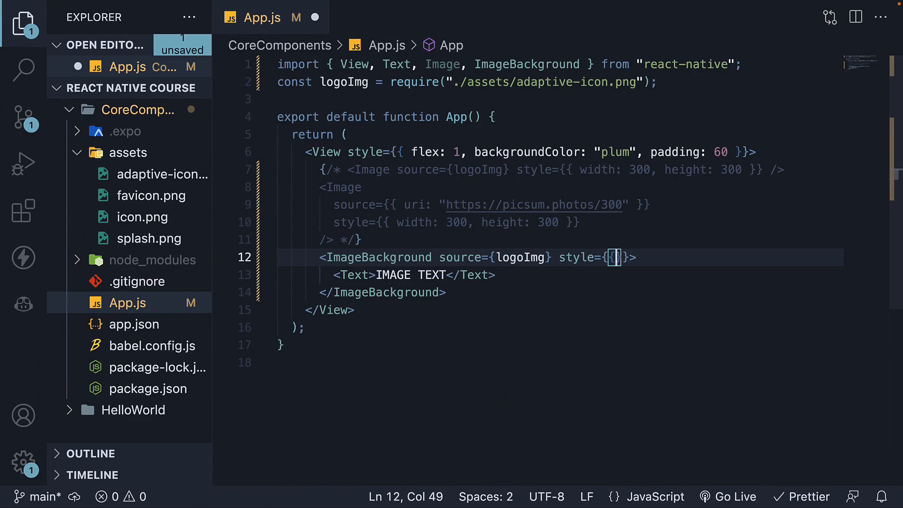
# Give the ImageBackground a flex style so the image stretches behind IMAGE TEXT
pyautogui.write('flex')
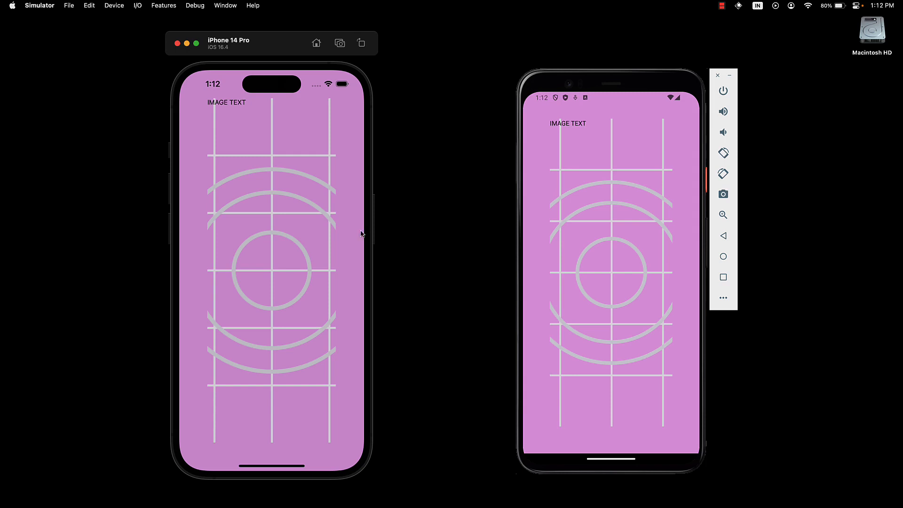
pyautogui.moveTo(286, 306)
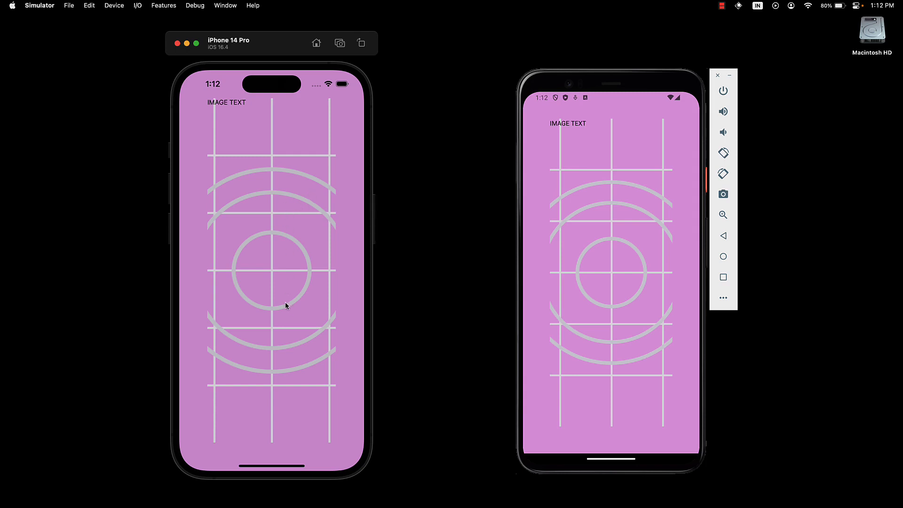
pyautogui.moveTo(241, 112)
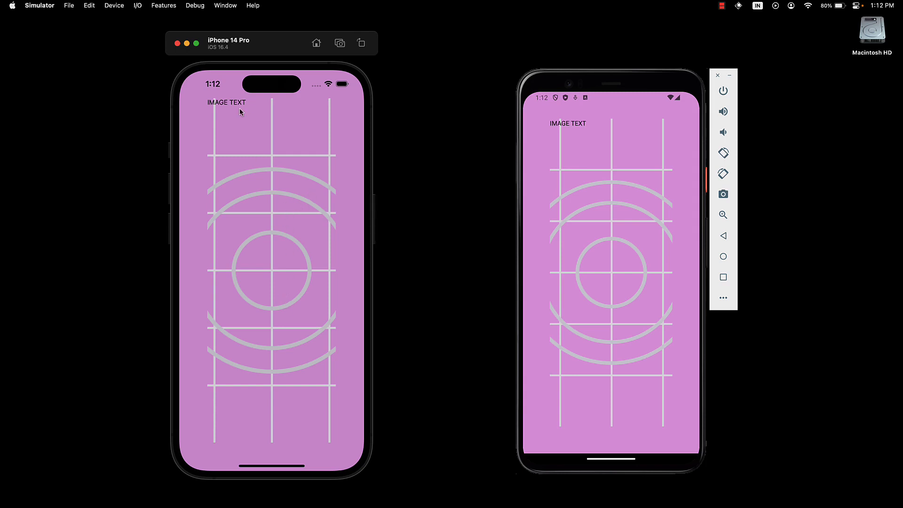
pyautogui.moveTo(244, 136)
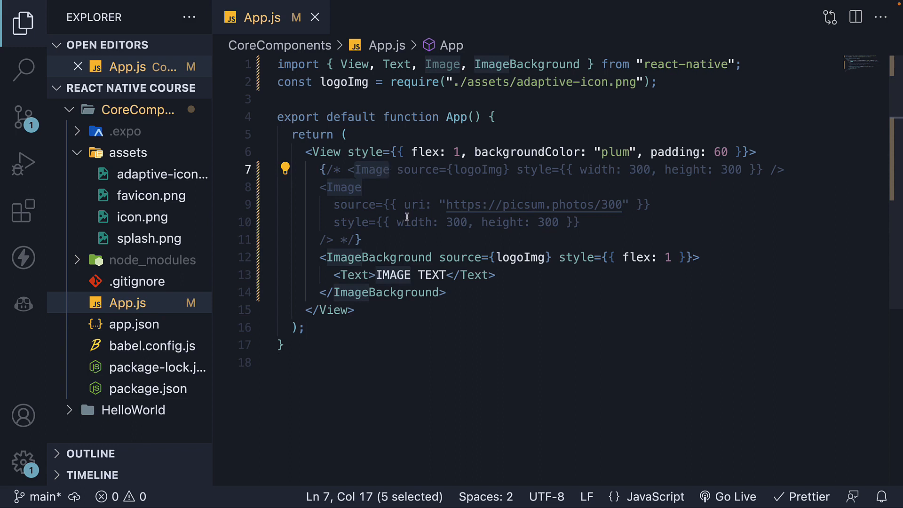
pyautogui.moveTo(436, 342)
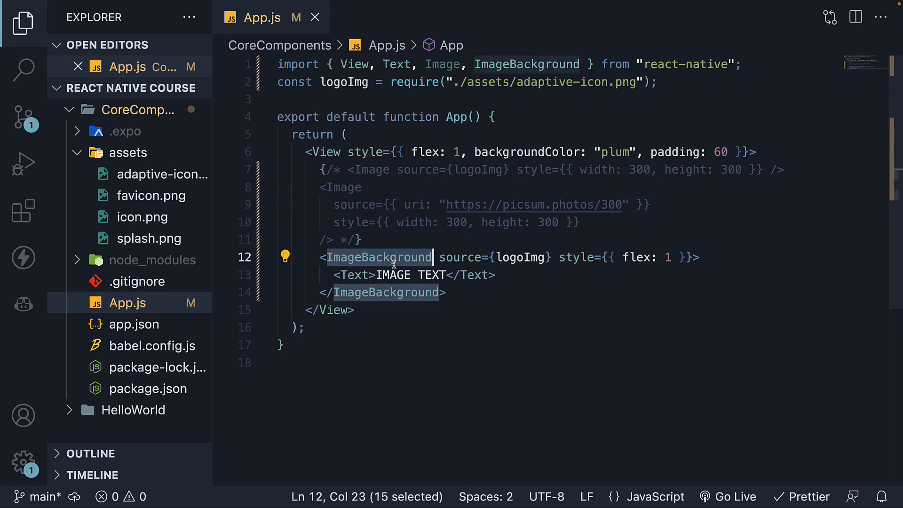
pyautogui.click(496, 275)
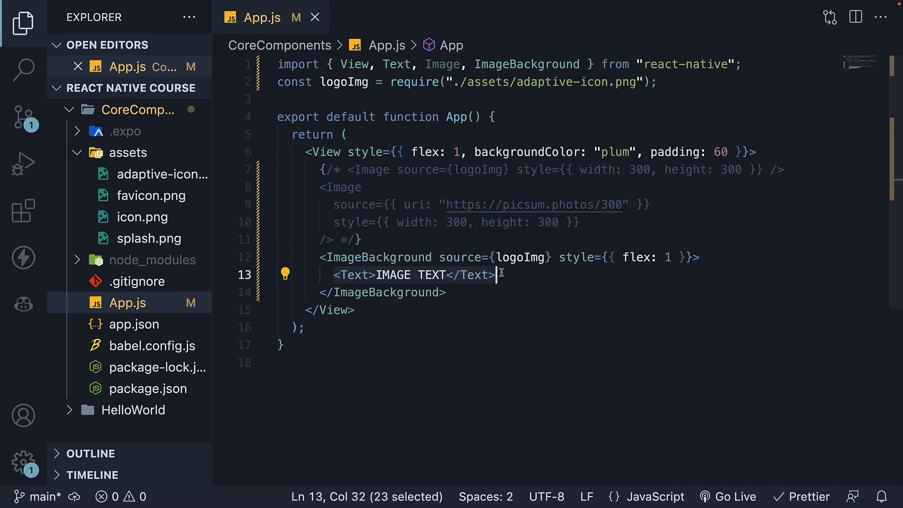
pyautogui.click(499, 275)
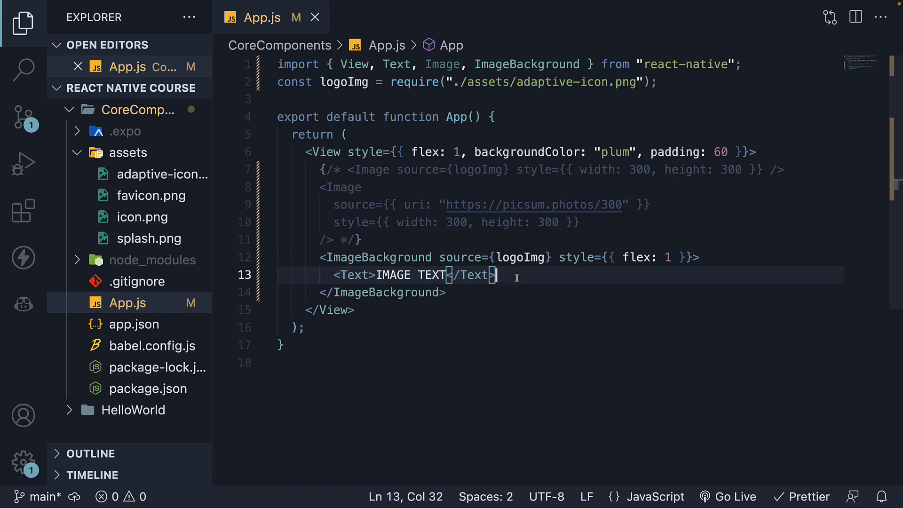